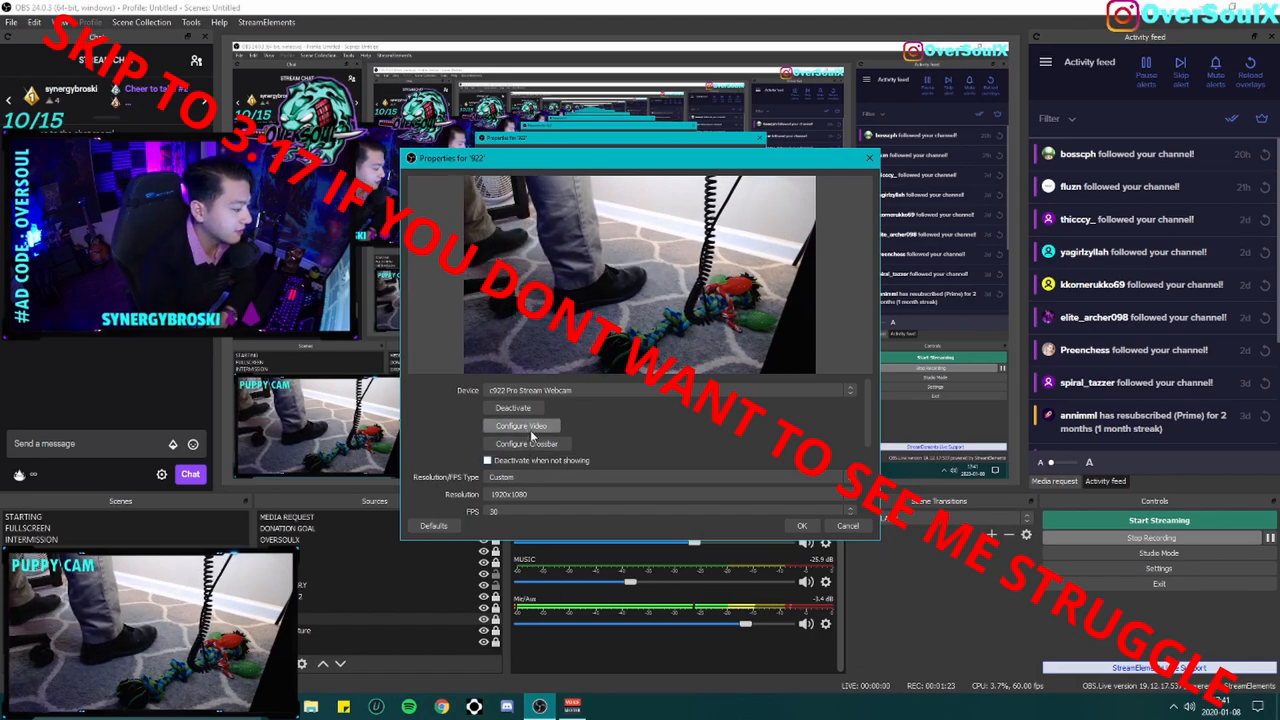
Reopen the c922 camera controls showing zoom 100, focus 0 and exposure -5.
click(520, 426)
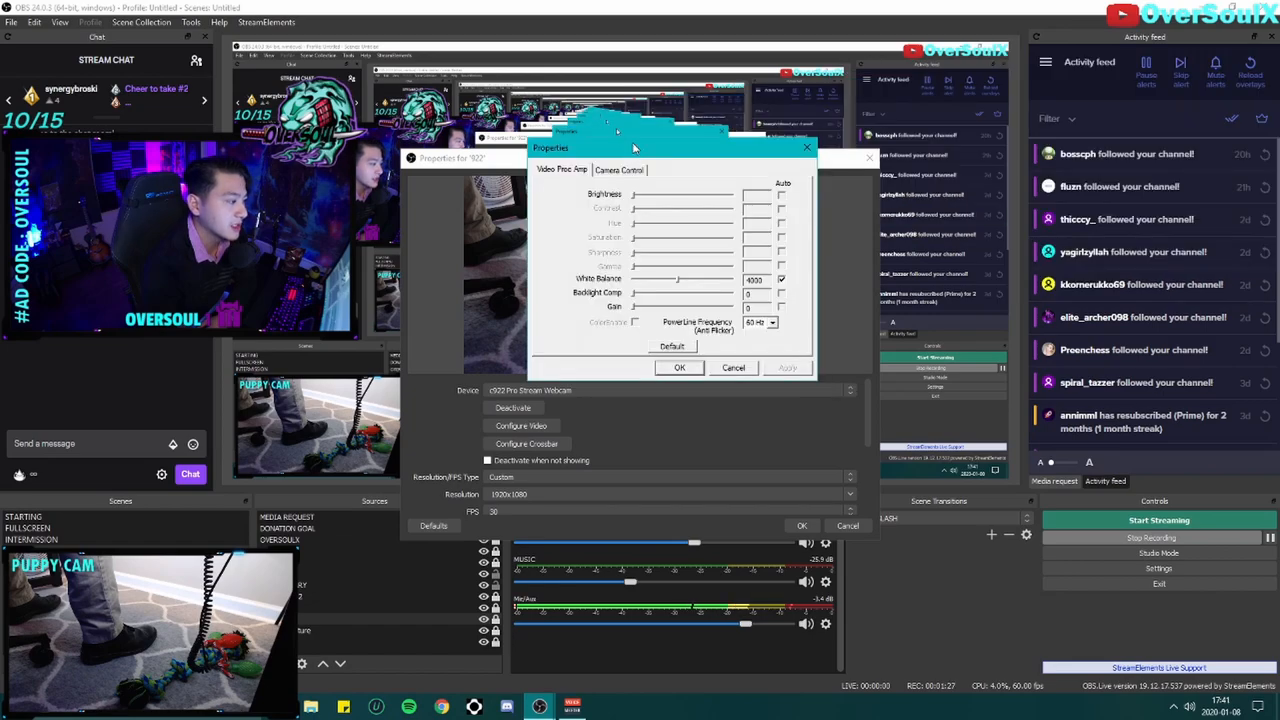
mouse_move(780, 307)
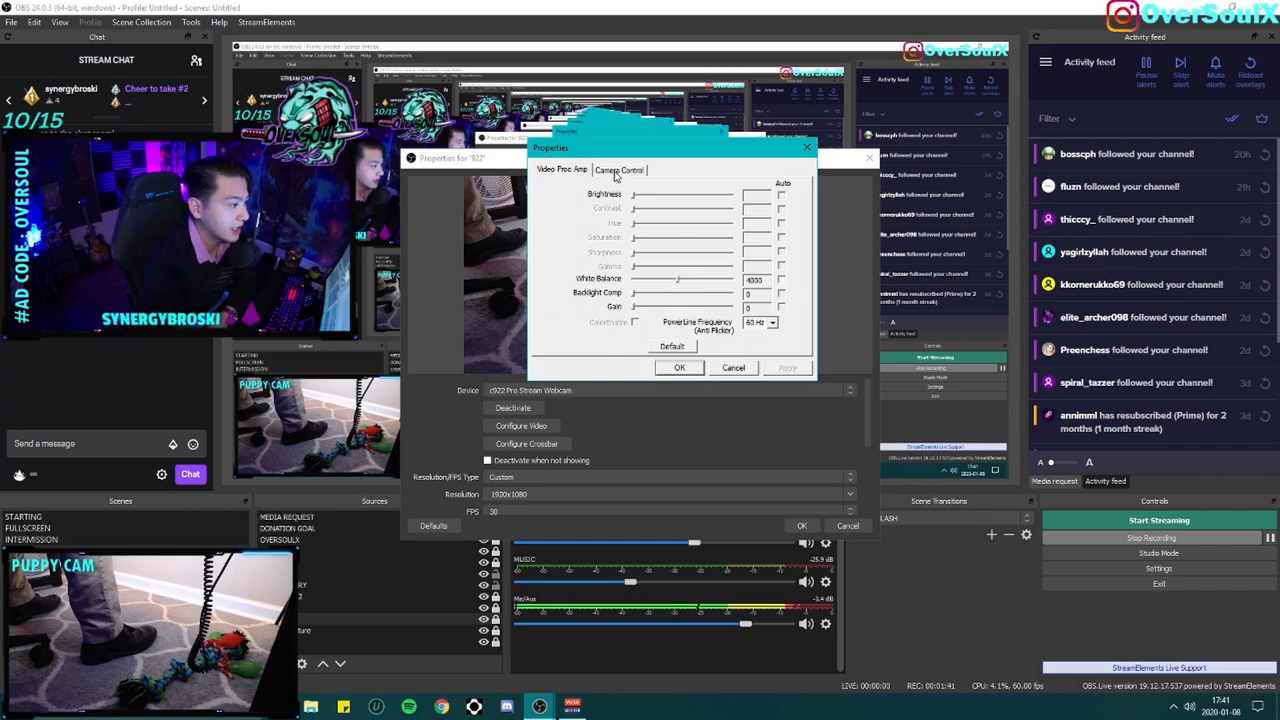
click(679, 367)
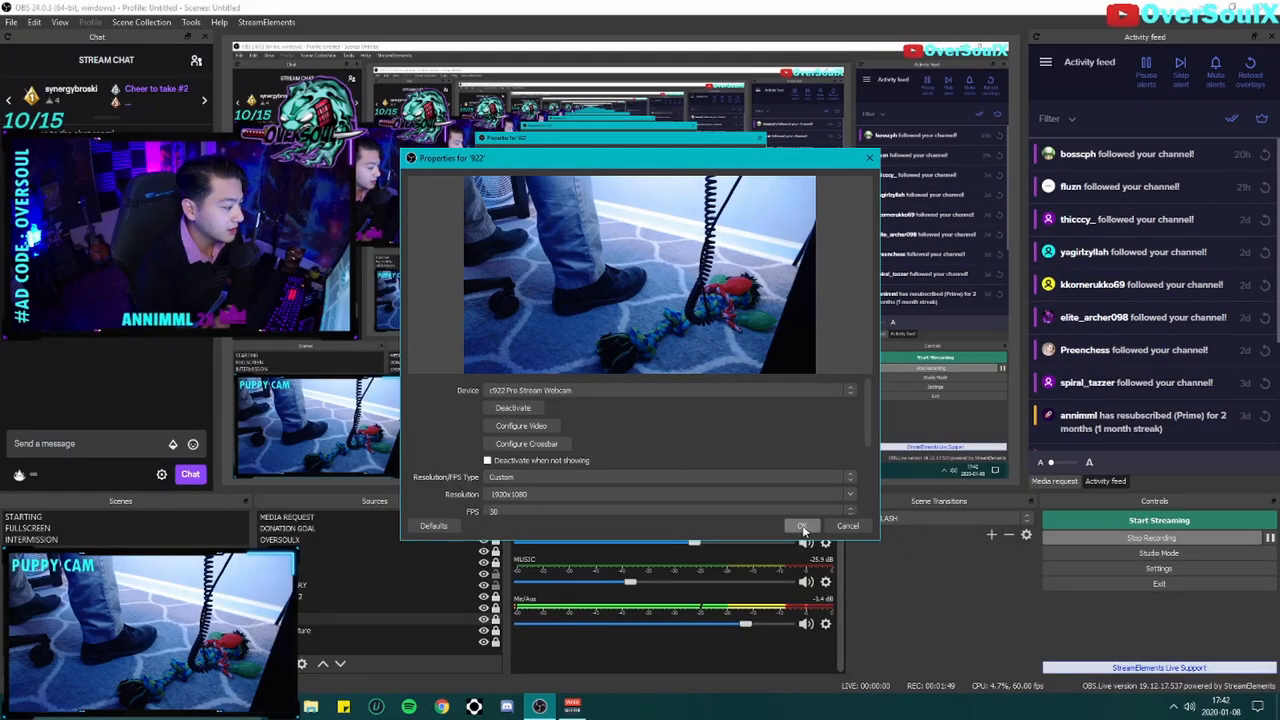
click(520, 425)
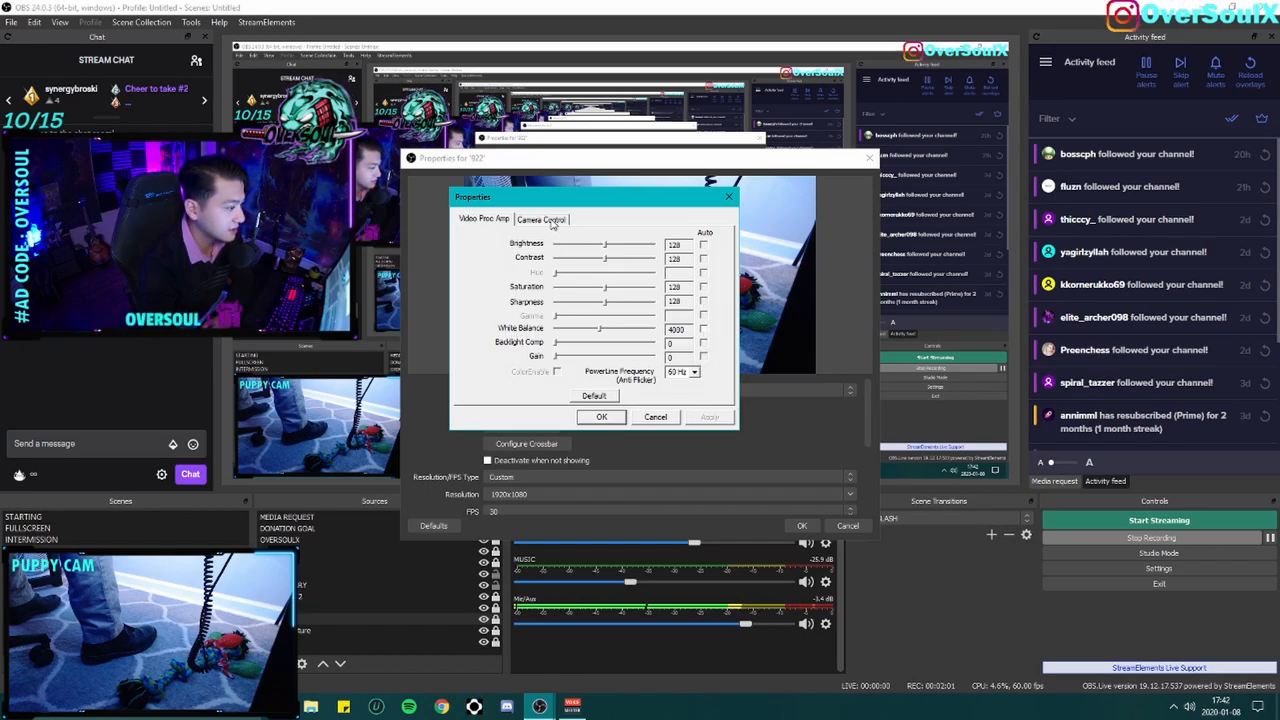
click(540, 219)
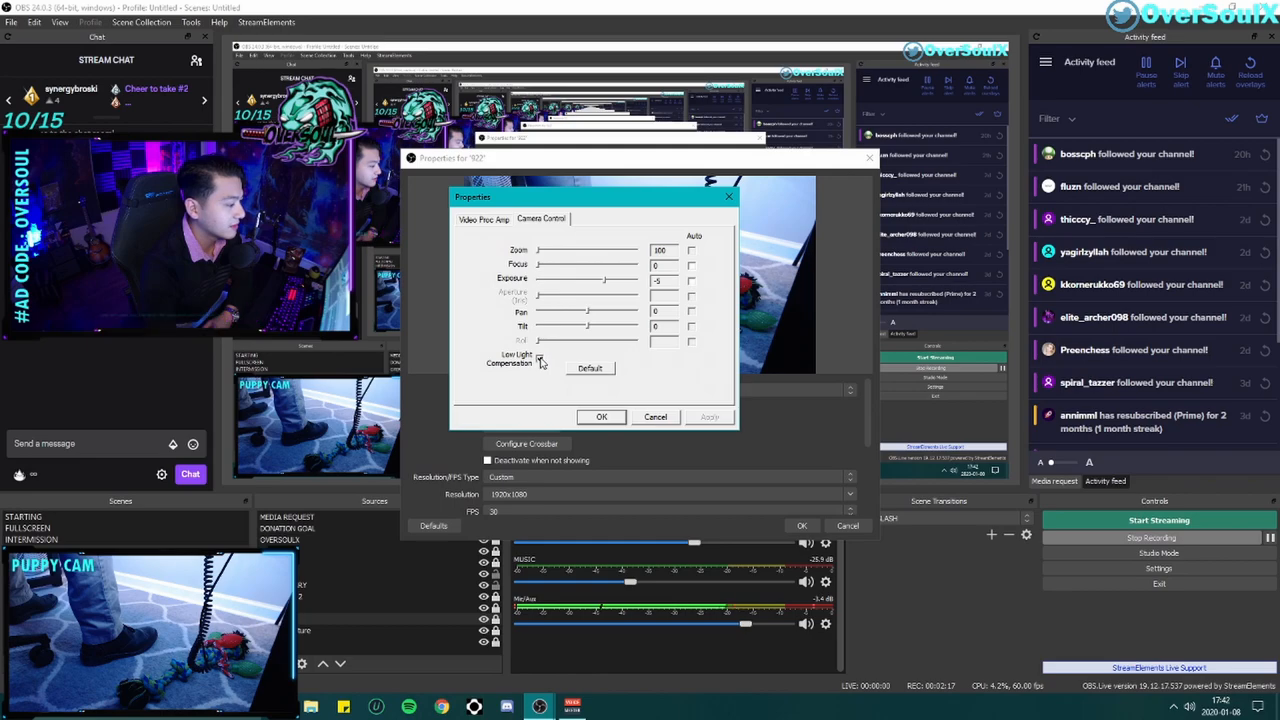
Uncheck Low Light Compensation on the c922, apply it and close with OK.
click(539, 358)
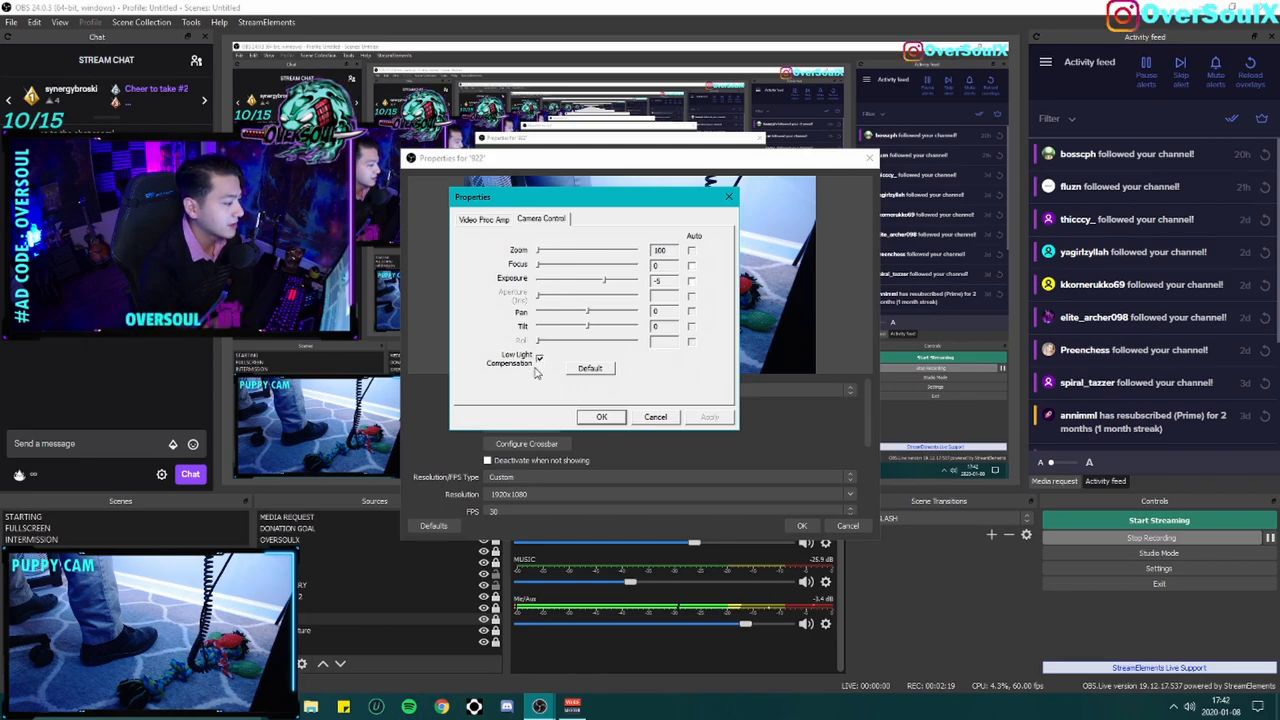
click(540, 359)
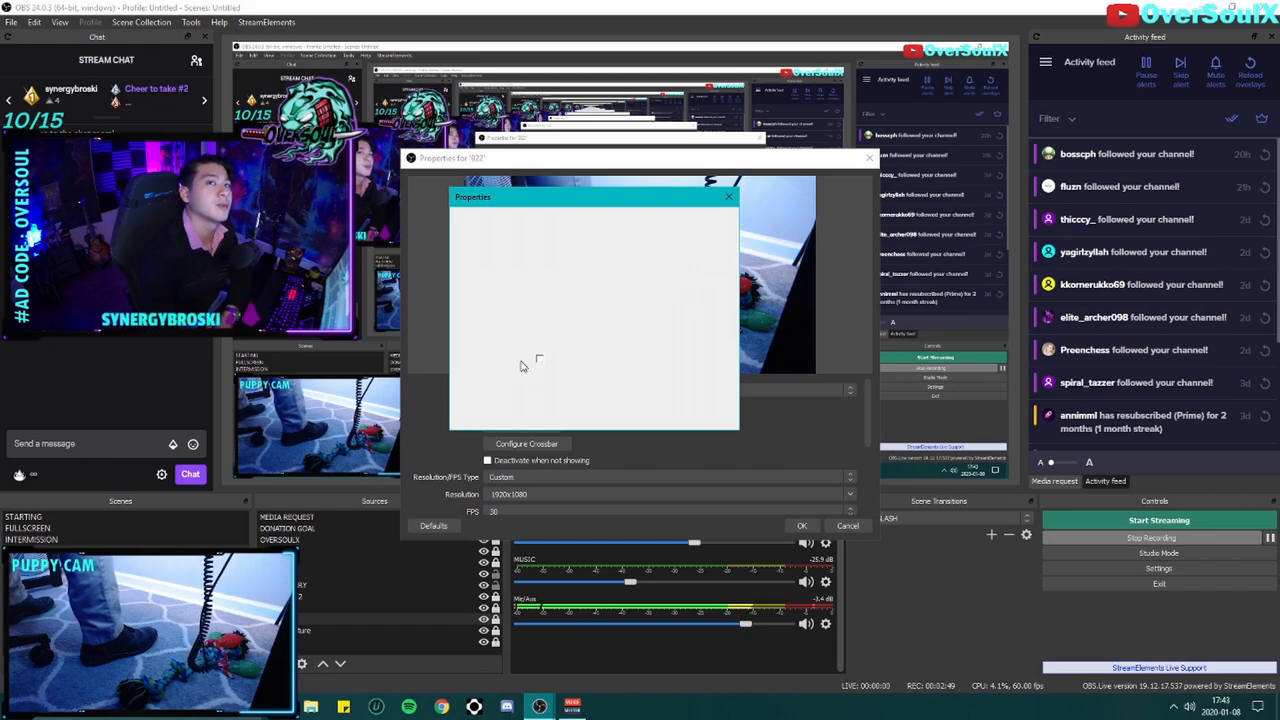
click(540, 218)
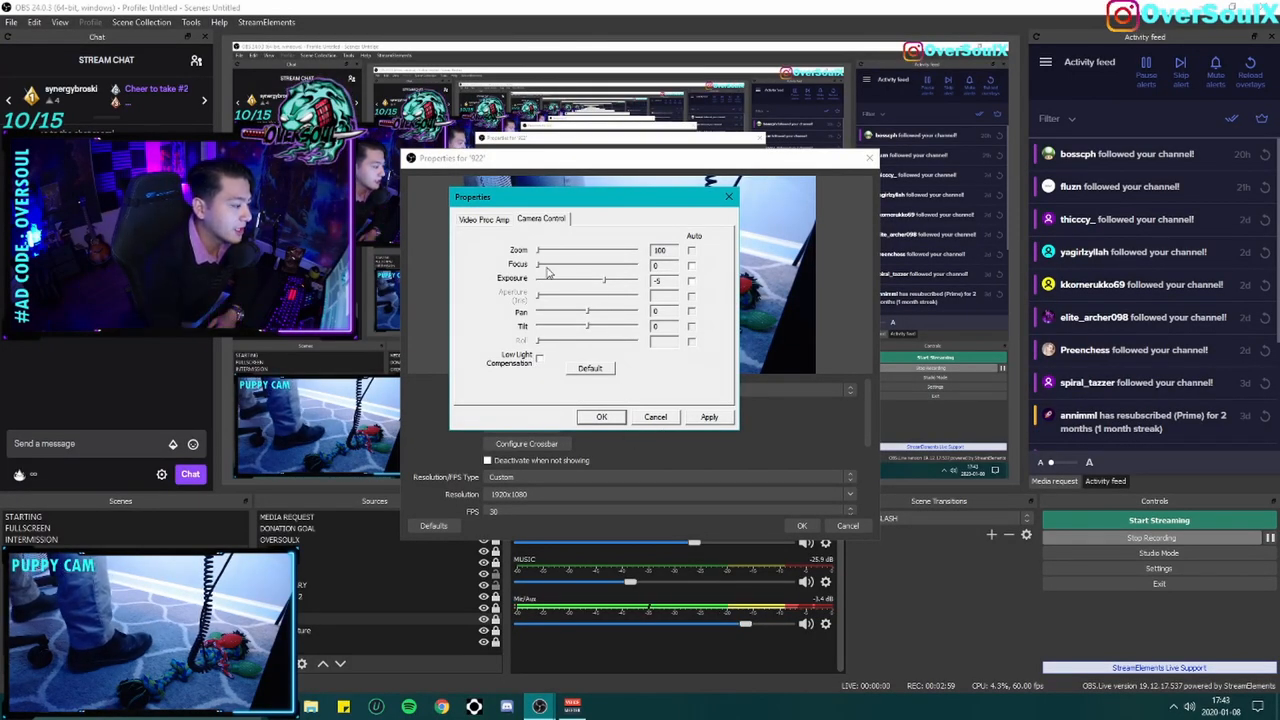
click(709, 417)
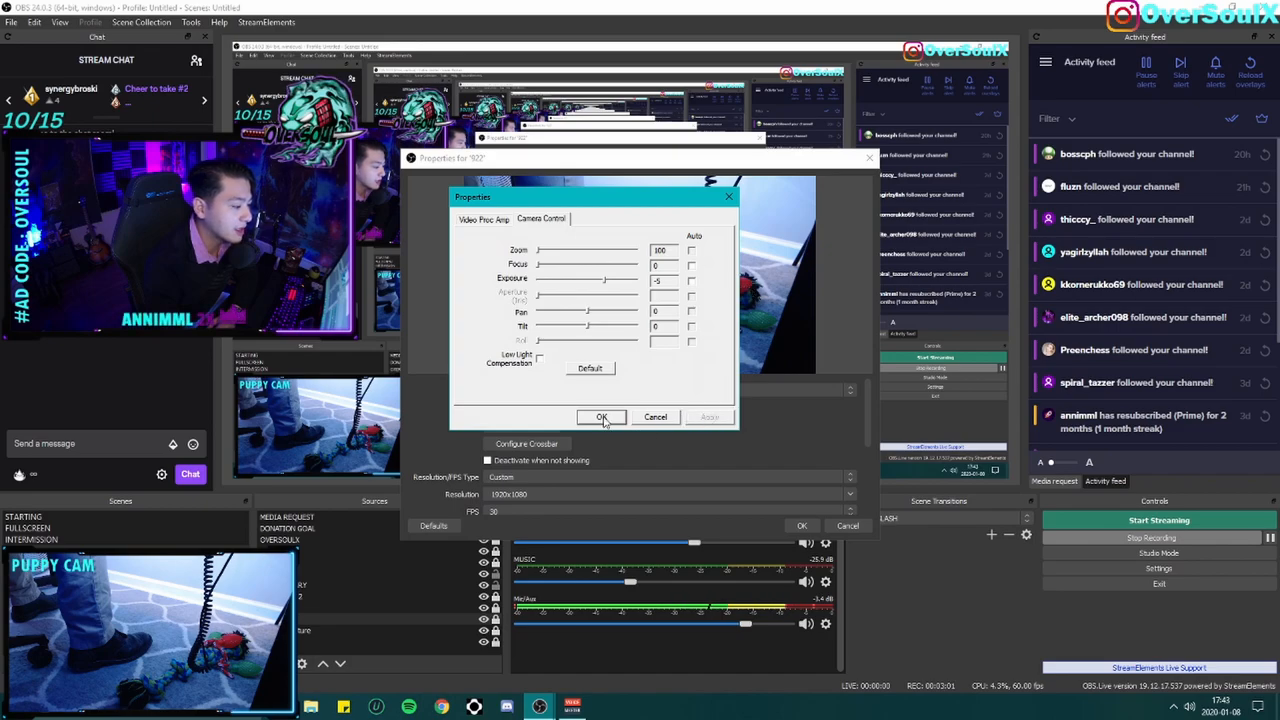
click(601, 417)
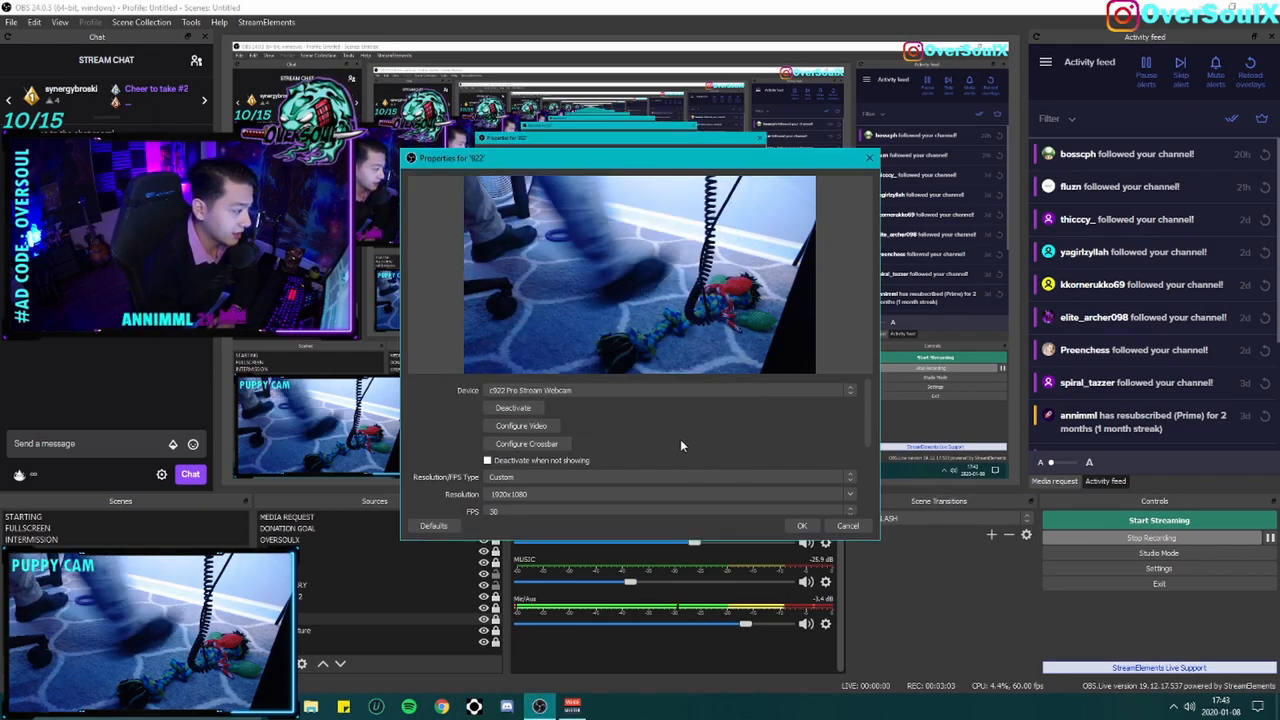
mouse_move(611, 438)
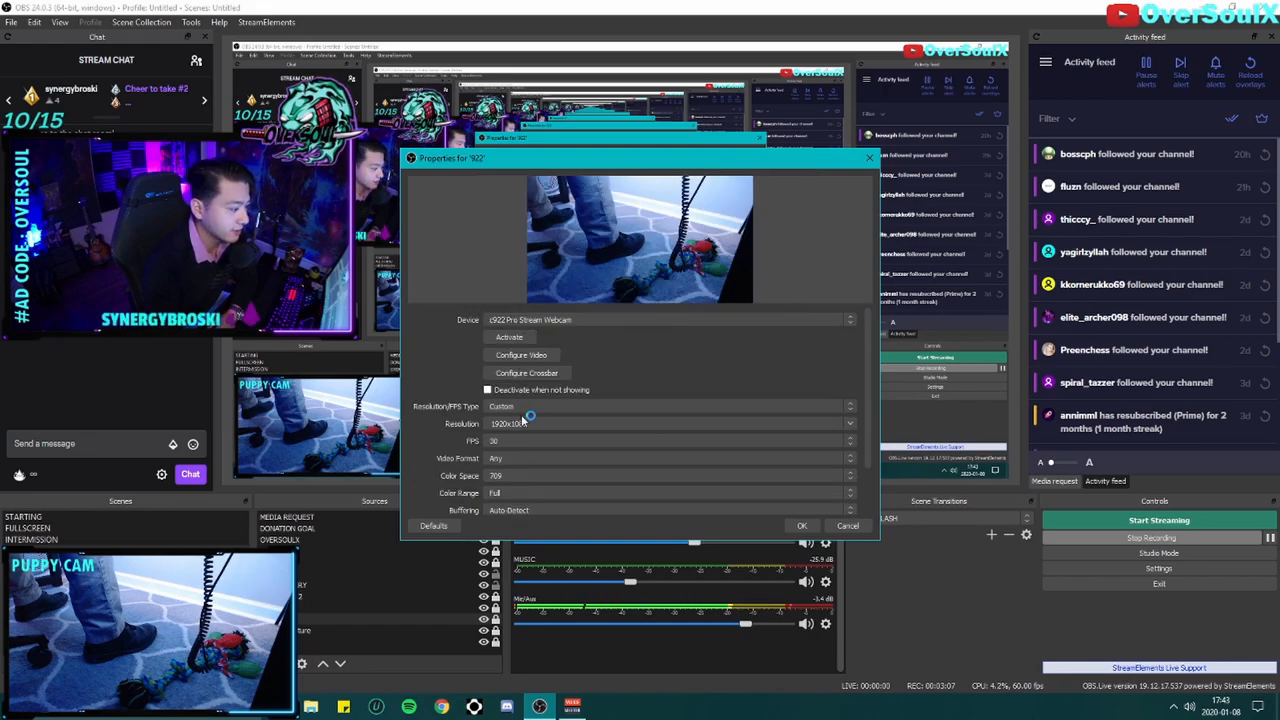
Close the Properties for '922' window.
click(509, 336)
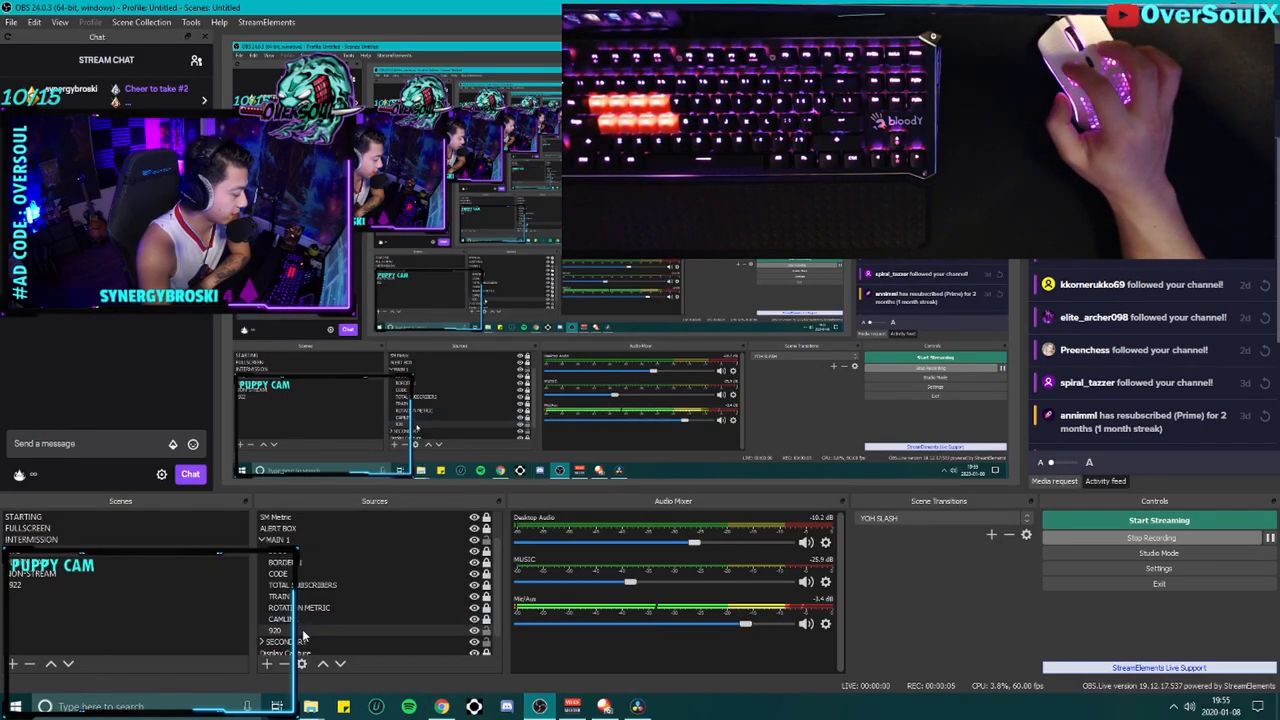
Open Properties for '920', showing the HD Pro Webcam C920 at 1920x1080, 30 FPS.
double_click(275, 630)
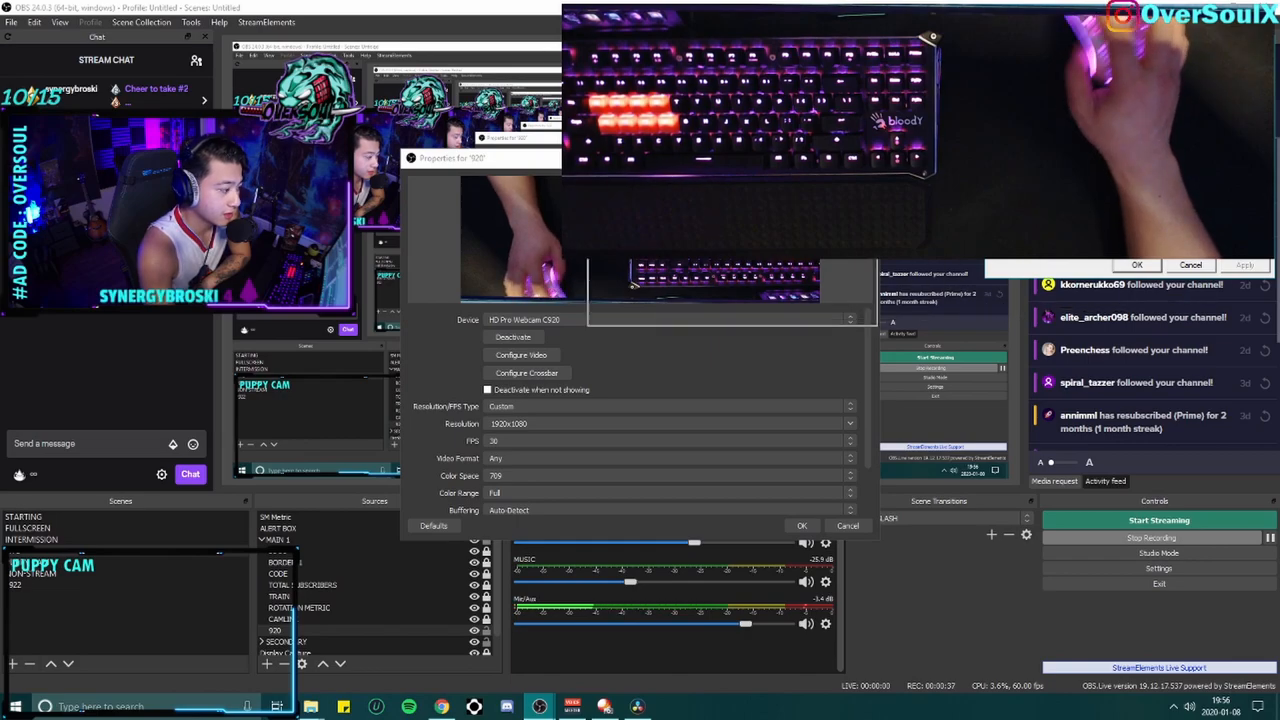
click(521, 355)
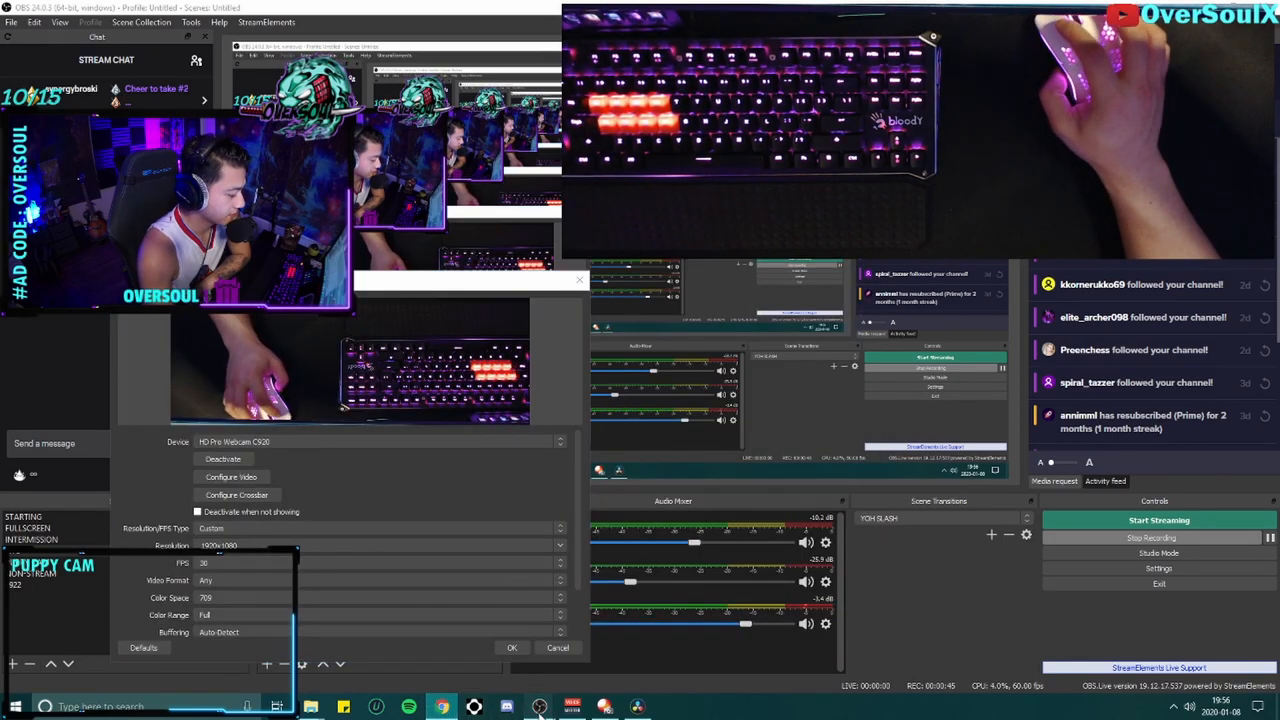
View the C920's camera controls, then deactivate and reactivate the webcam.
click(230, 476)
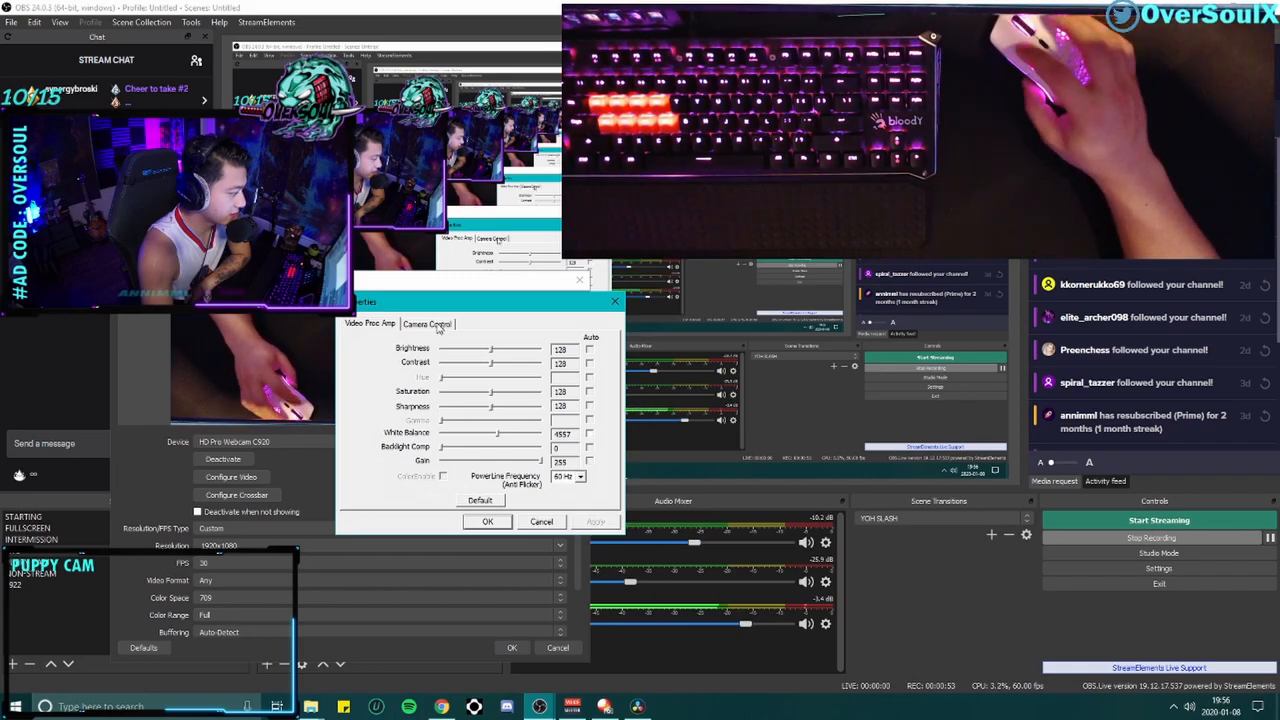
click(427, 323)
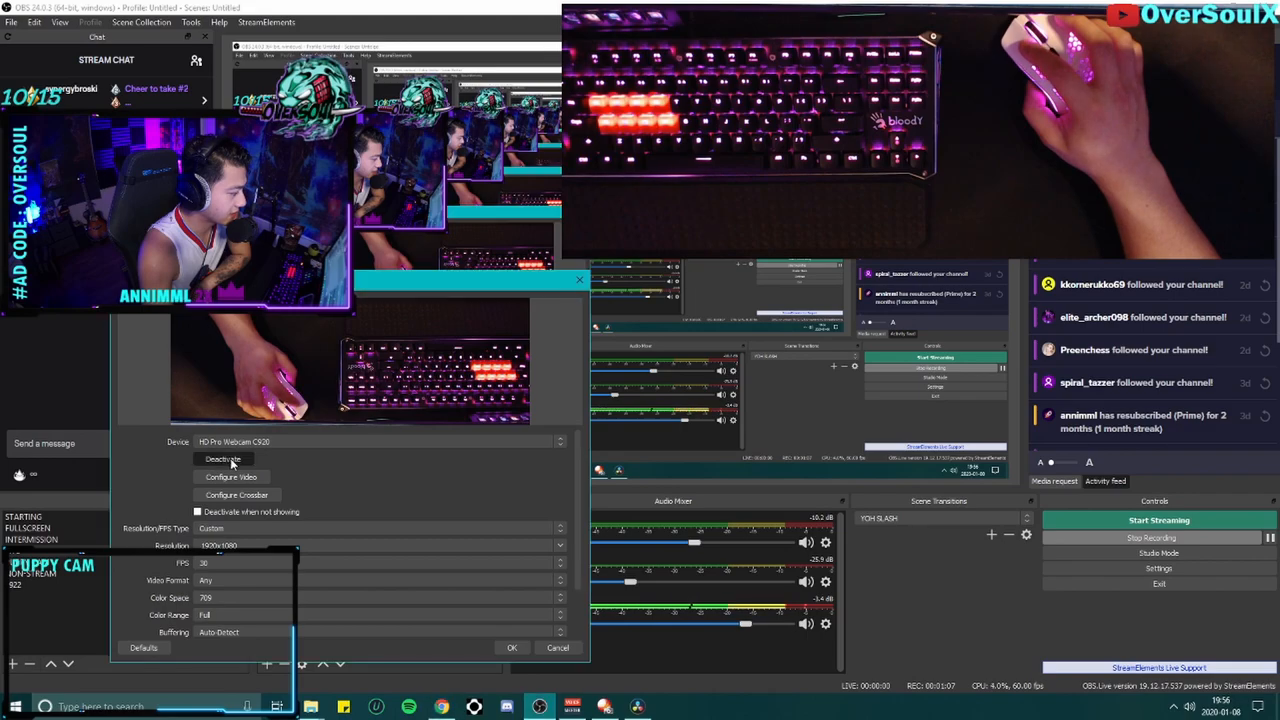
click(223, 459)
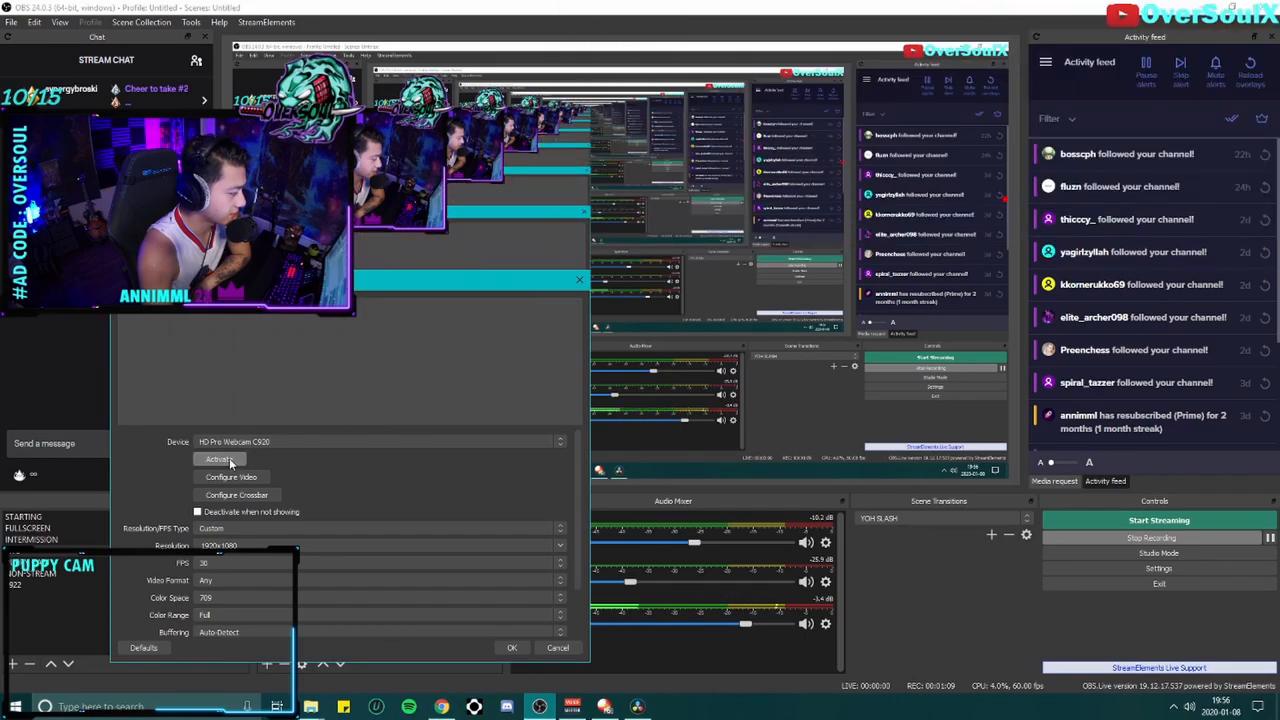
click(219, 459)
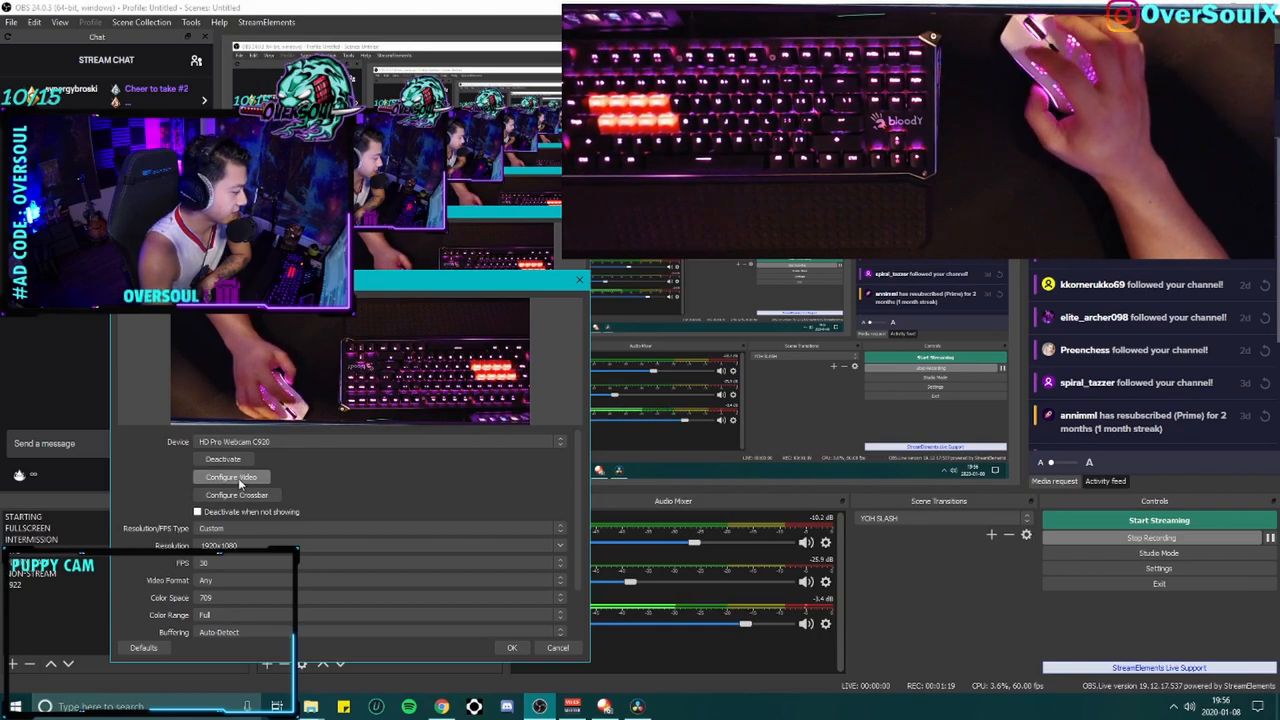
Set C920 white balance to 4000, lower exposure from -4 to -5, and confirm.
click(231, 477)
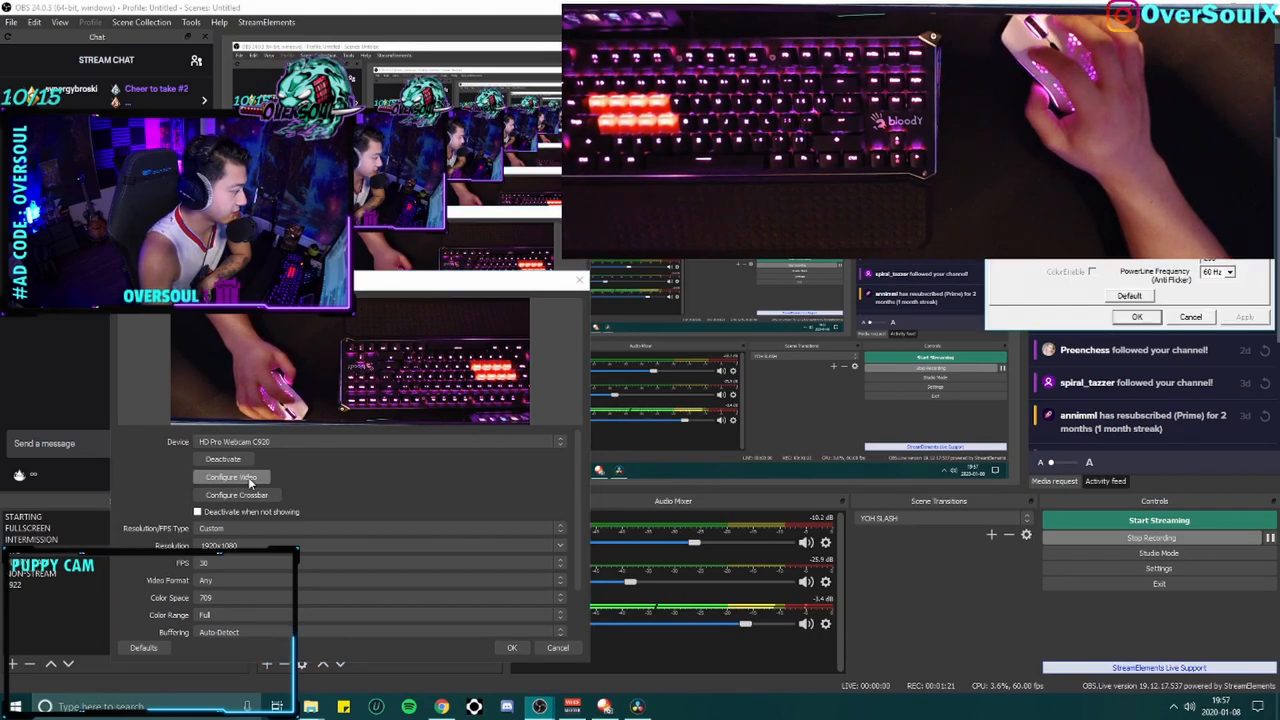
click(231, 476)
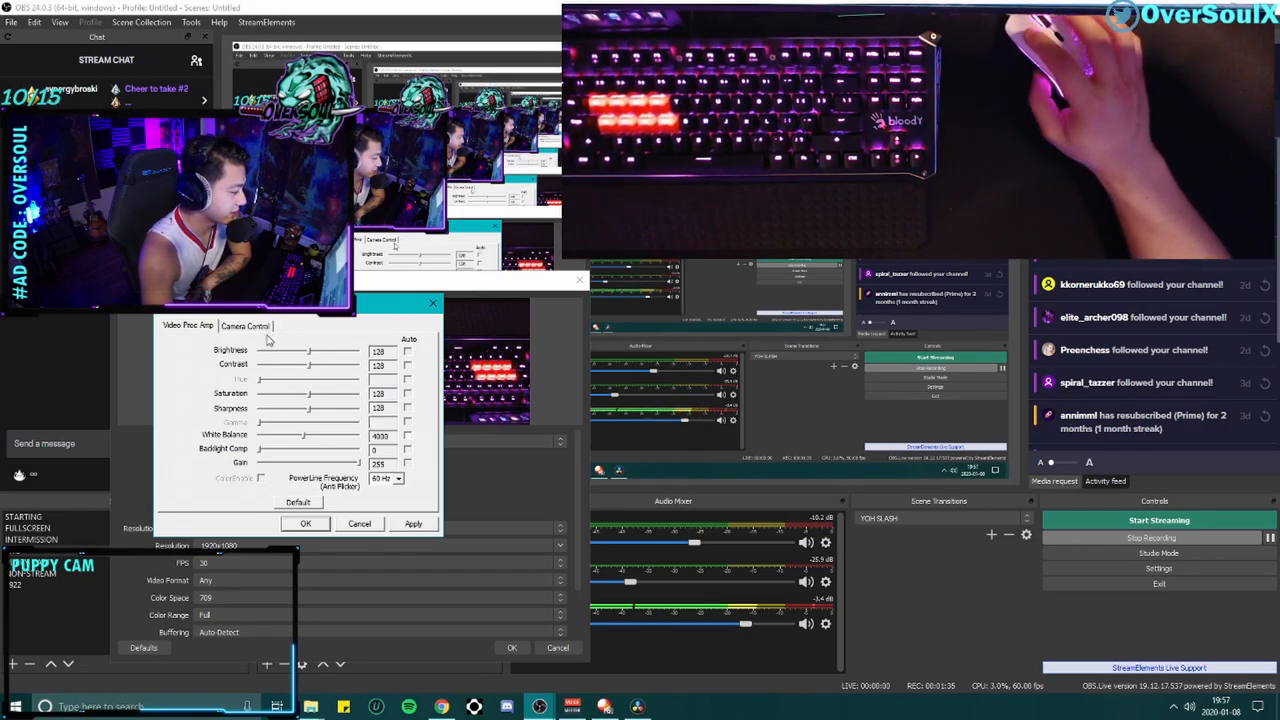
click(245, 325)
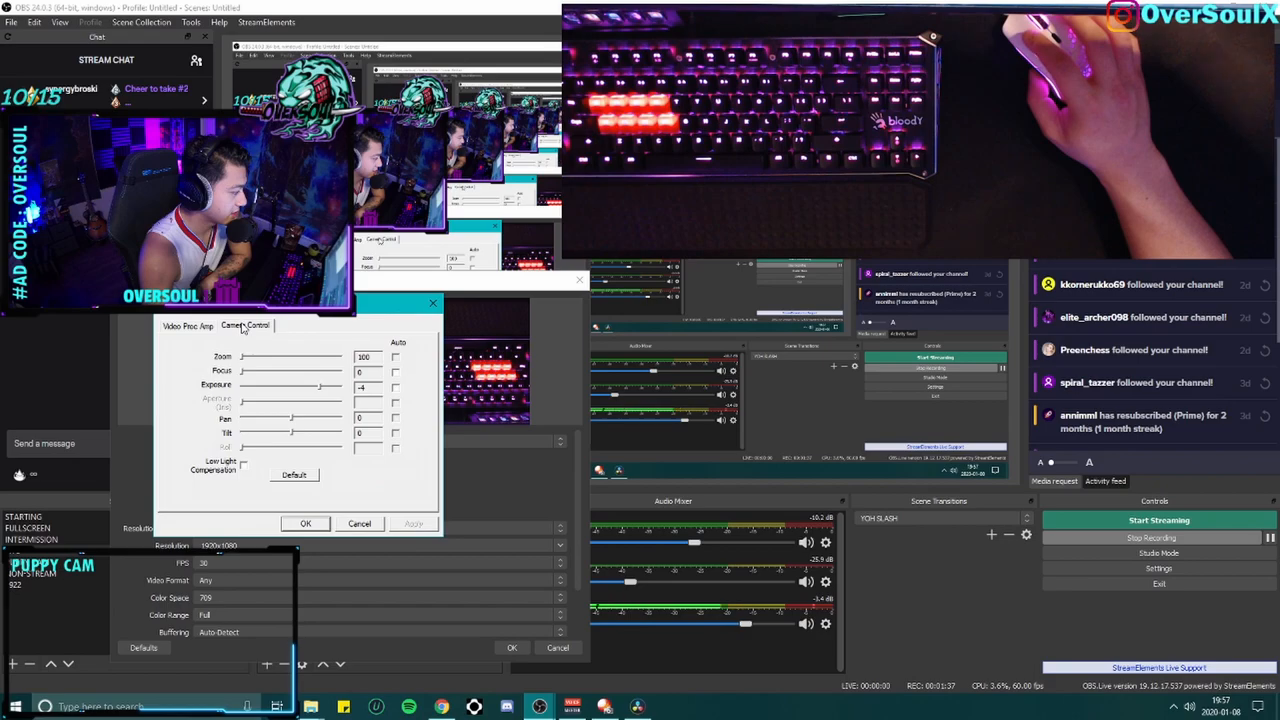
mouse_move(312, 455)
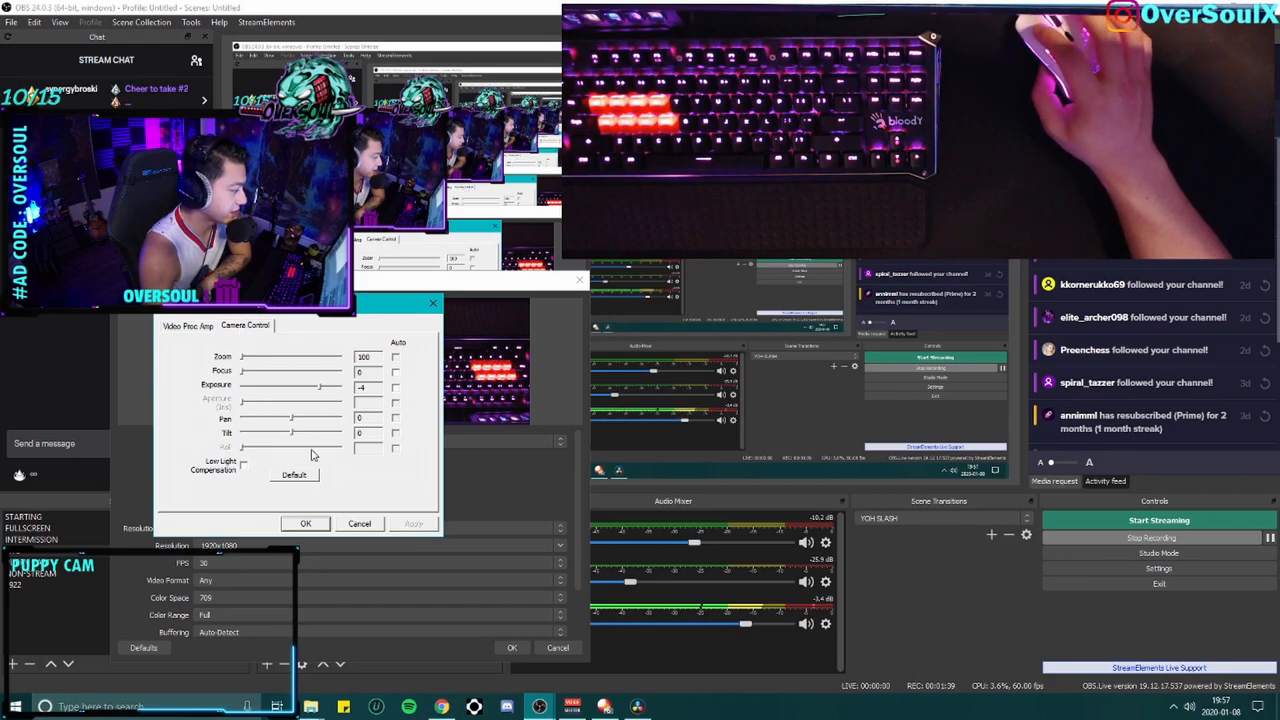
drag(320, 388, 305, 388)
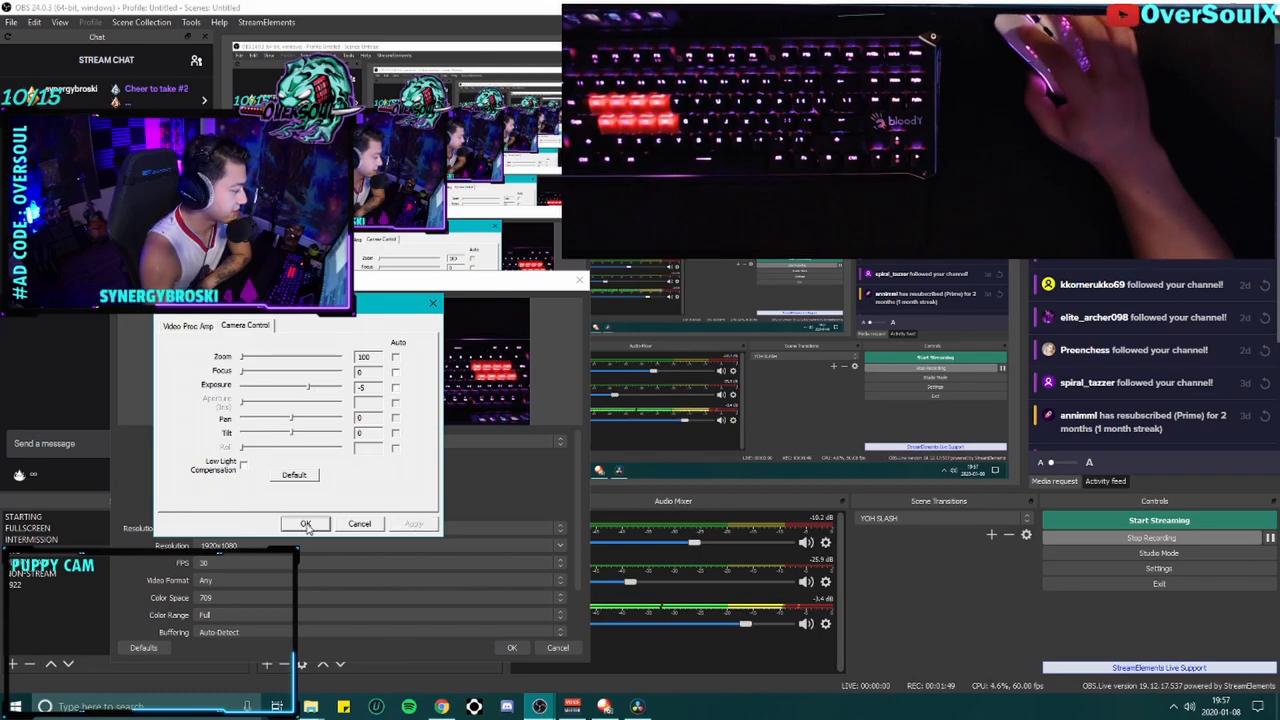
click(306, 523)
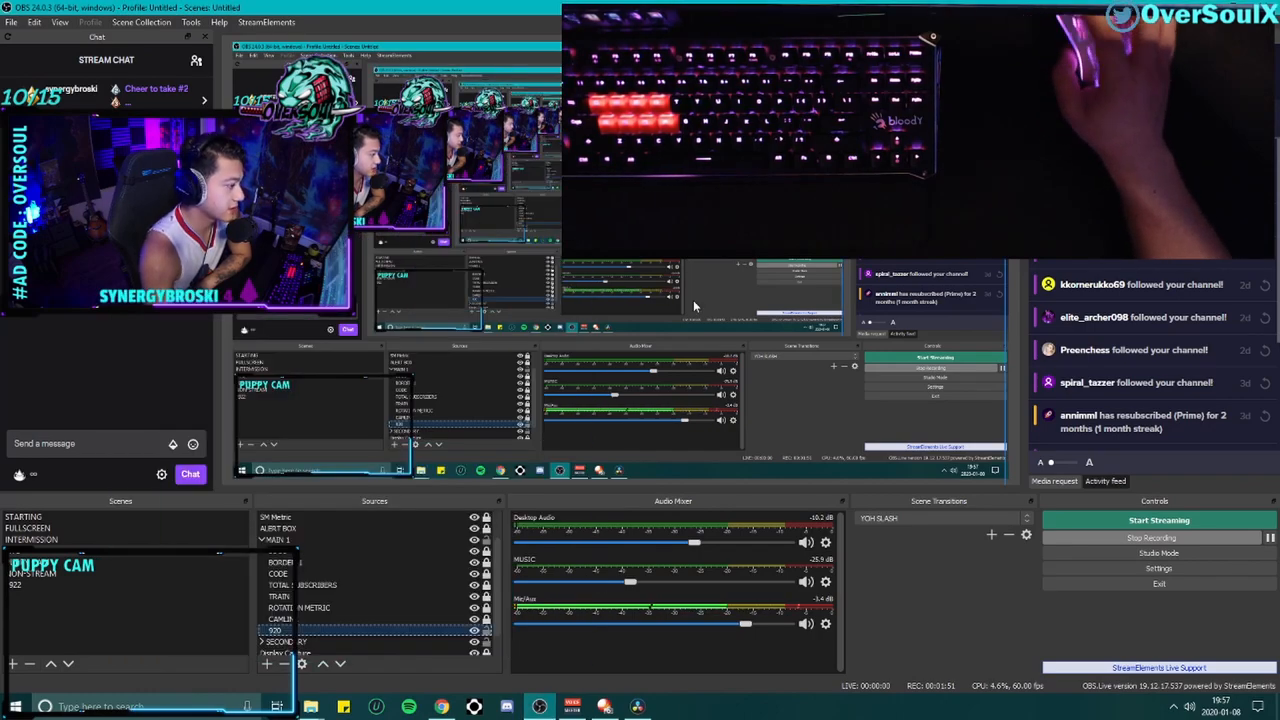